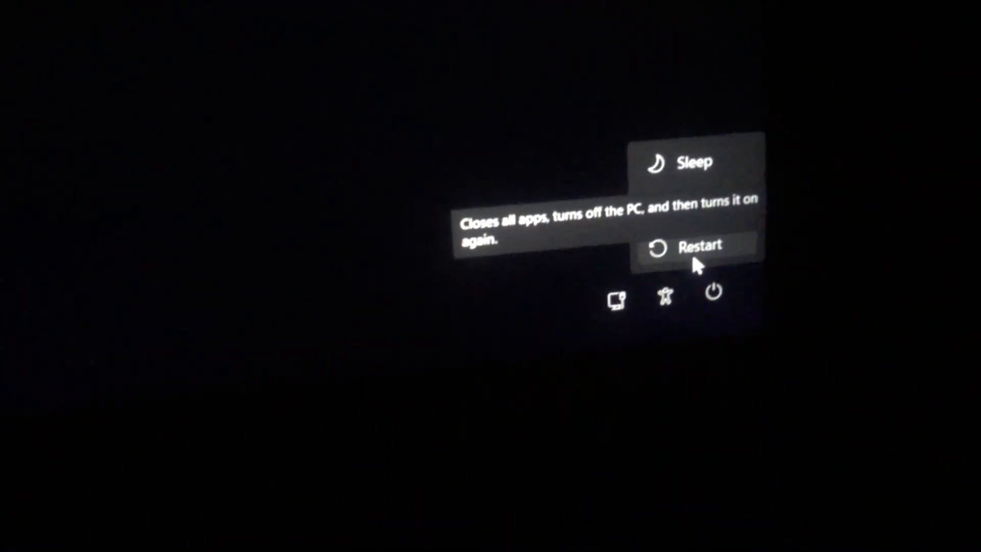
# - Restart the PC with Shift held so it boots into the recovery environment
pyautogui.click(699, 247)
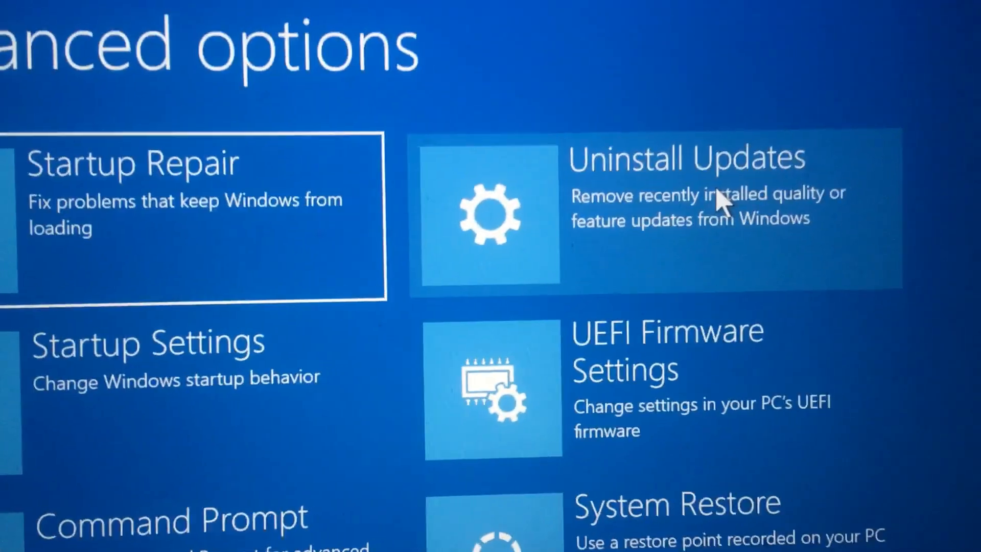
# - Choose Uninstall Updates to reach the quality/feature update removal choices
pyautogui.click(682, 206)
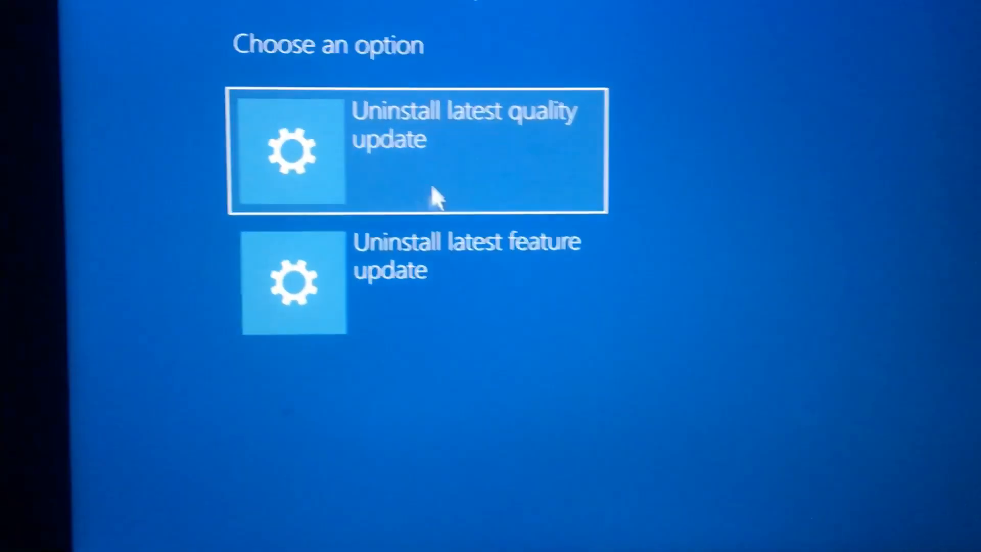